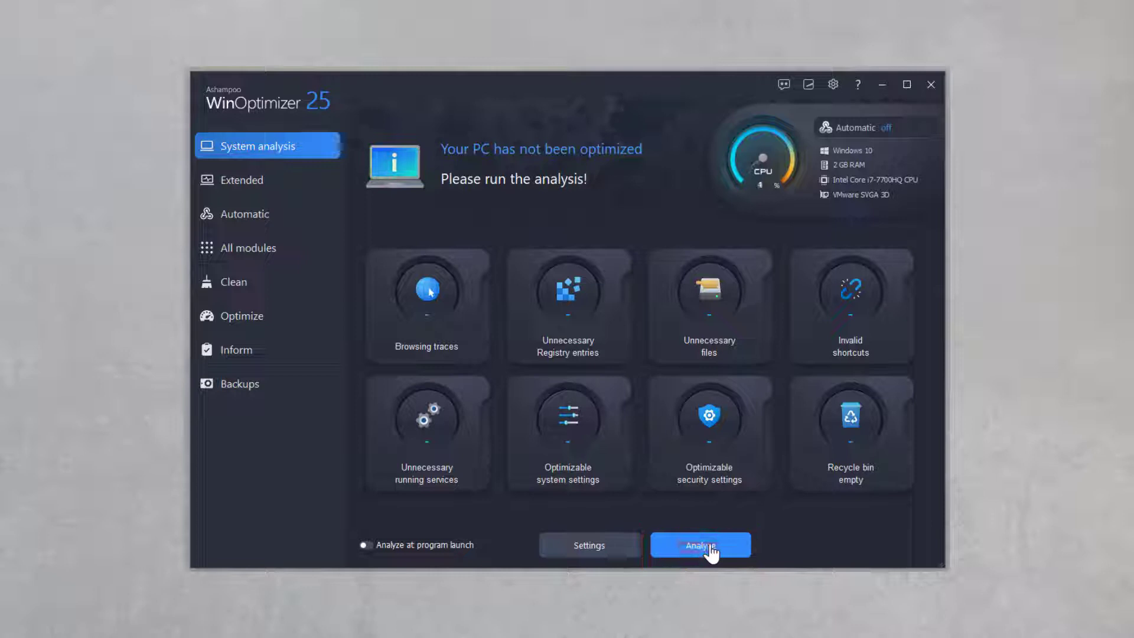
Analyze the PC, finding 1752 unnecessary objects (796 MB)
click(698, 544)
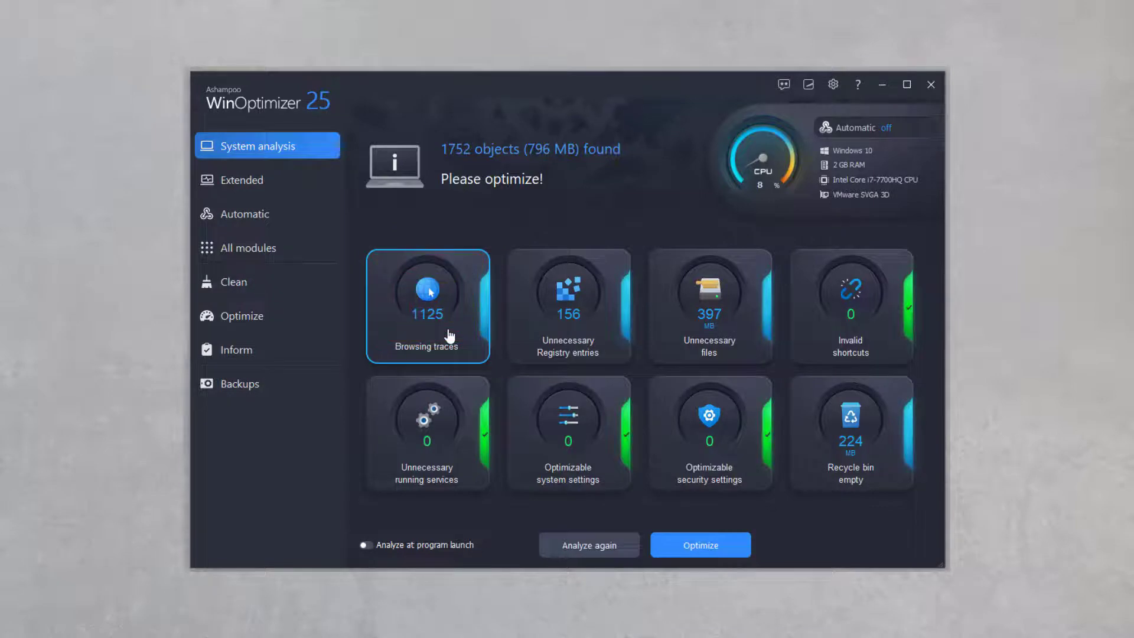
Show the browsing-traces details and their safe-cookies manager
click(426, 297)
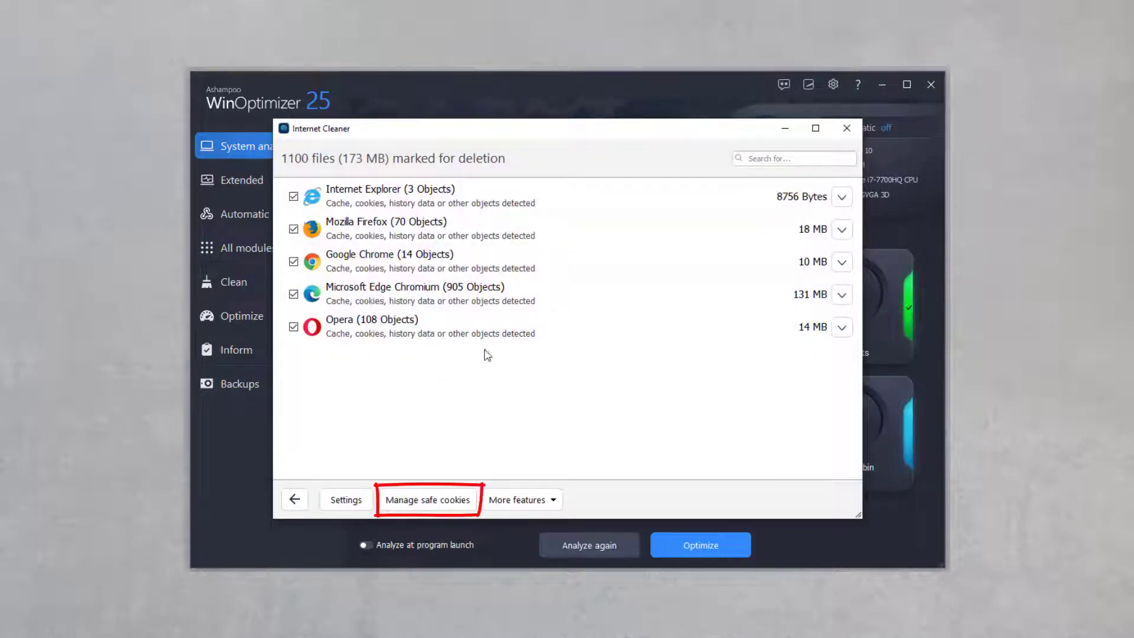
click(428, 499)
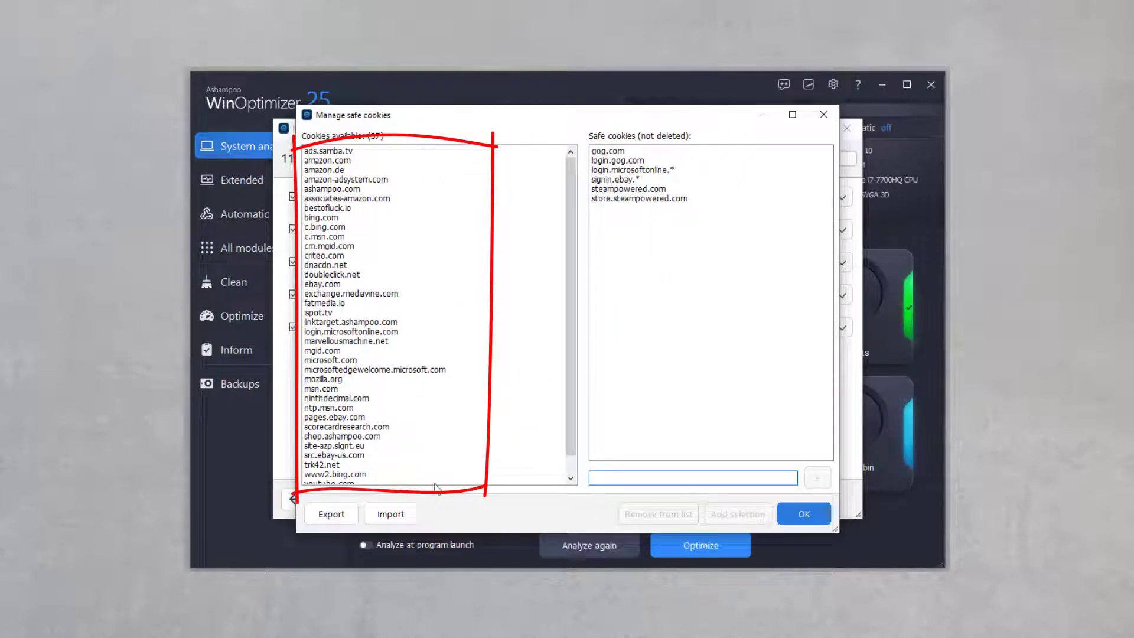
Whitelist amazon.com, ashampoo.com and internet_address.com cookies and confirm the list
click(328, 160)
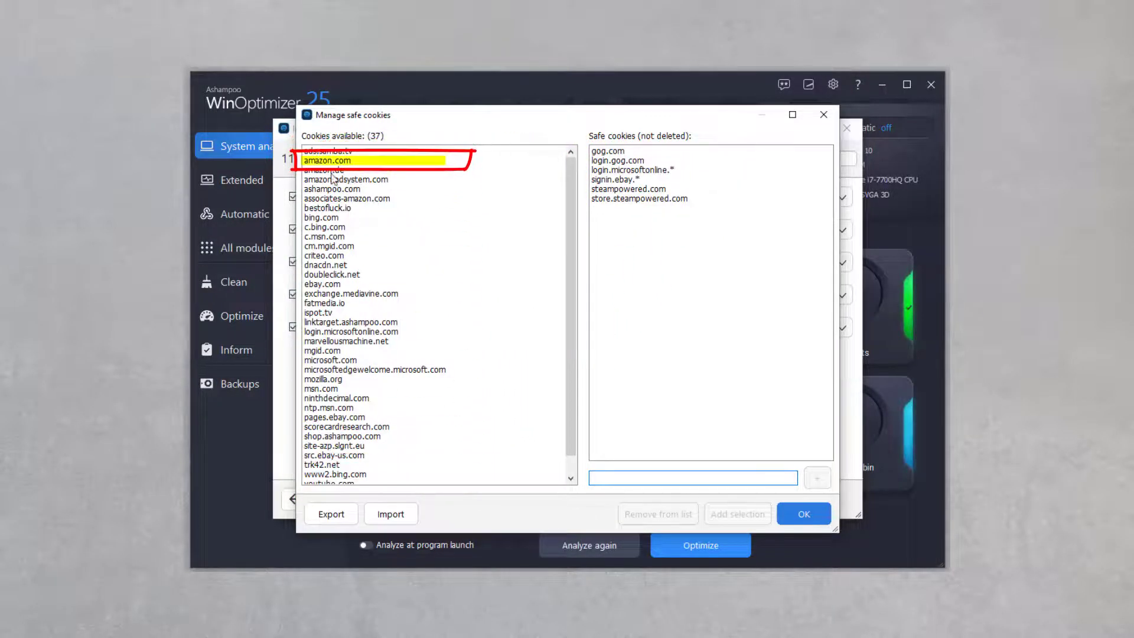
click(737, 513)
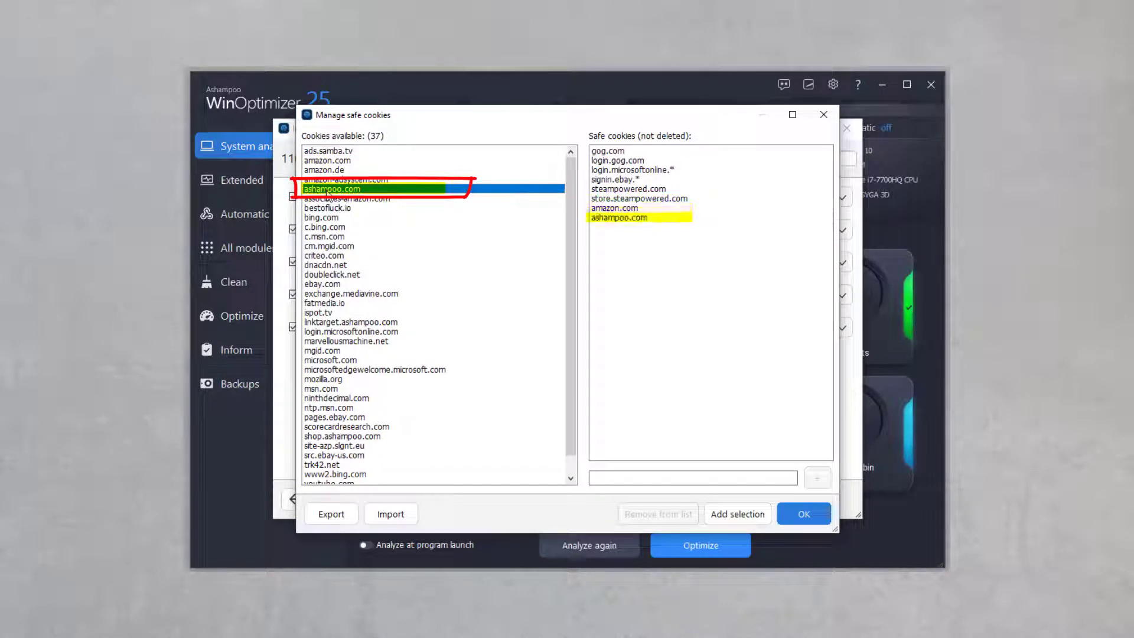
text(interr)
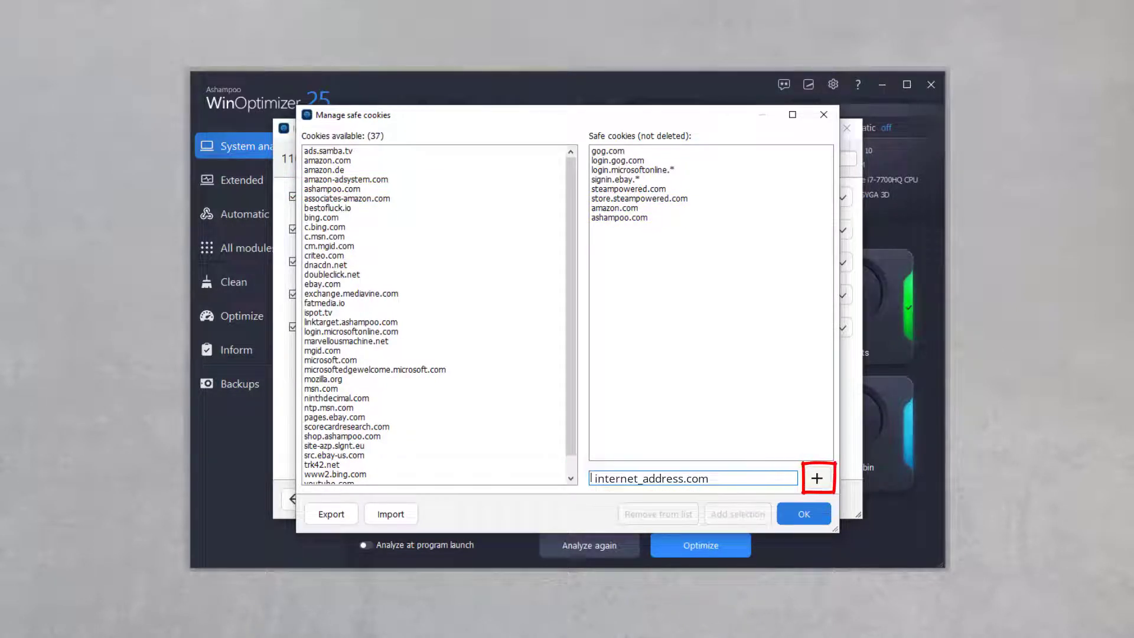
click(817, 478)
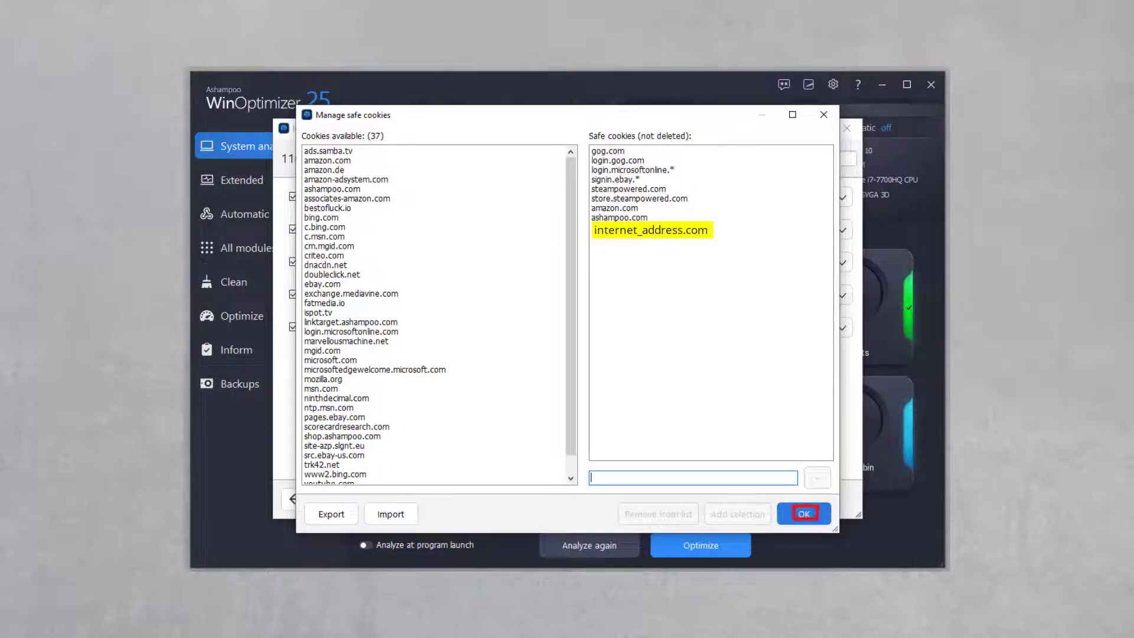
click(803, 514)
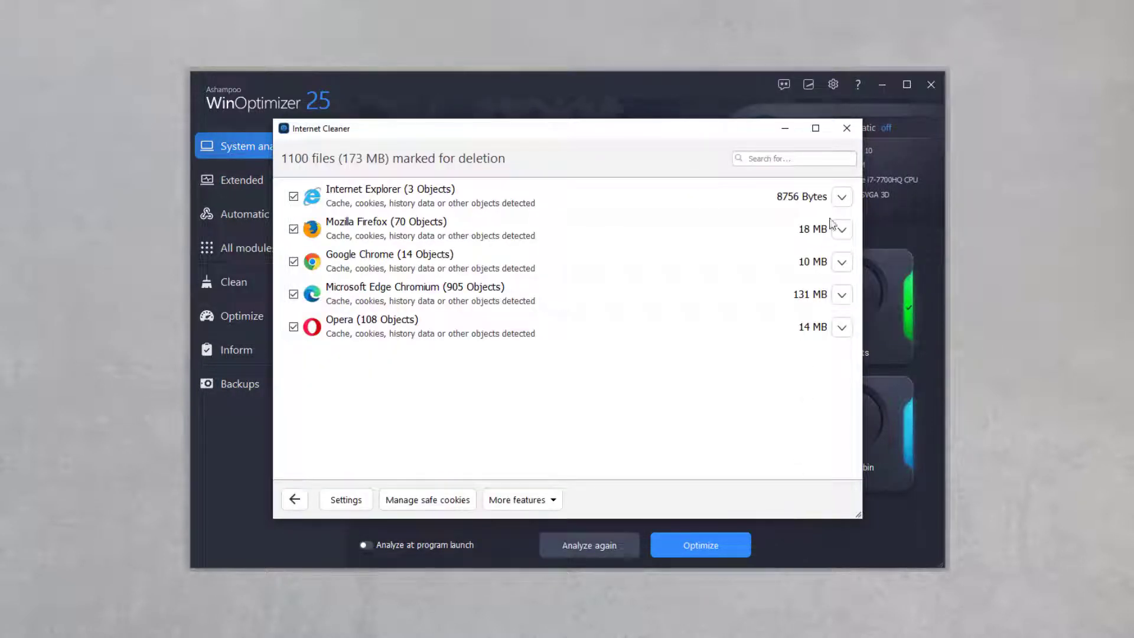
Return to the analysis results and optimize all found items
click(846, 127)
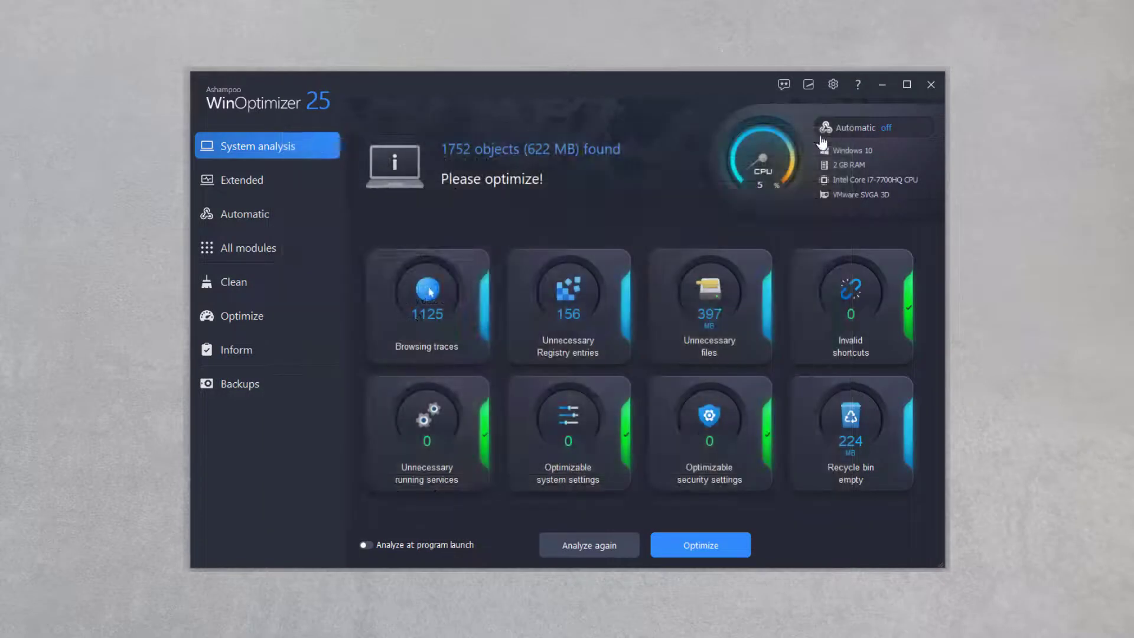
mouse_move(698, 545)
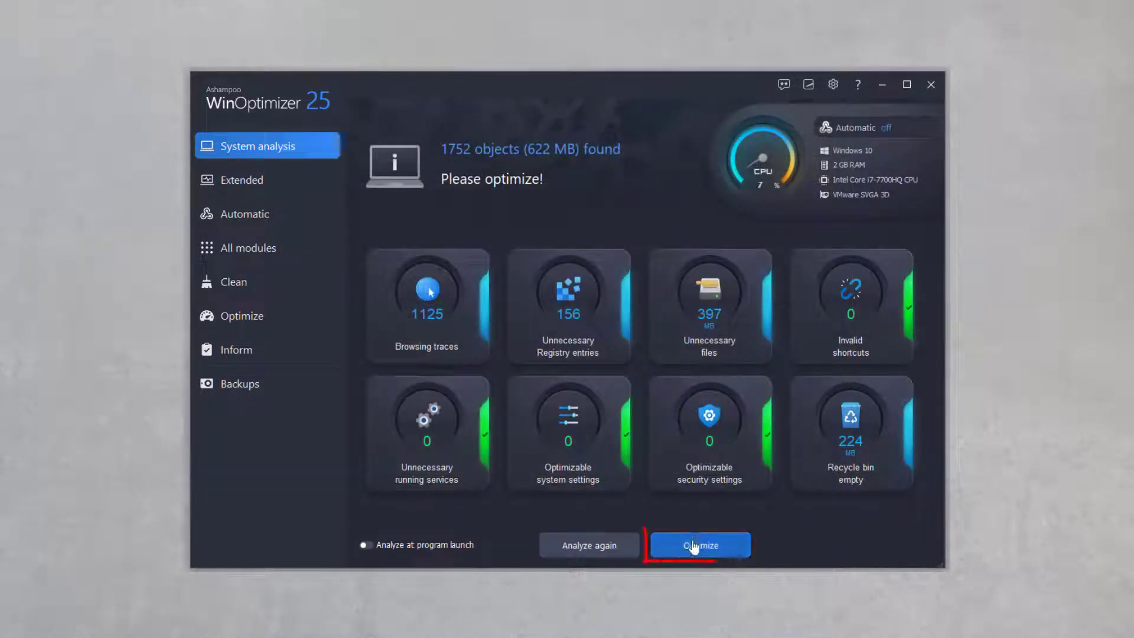
click(698, 544)
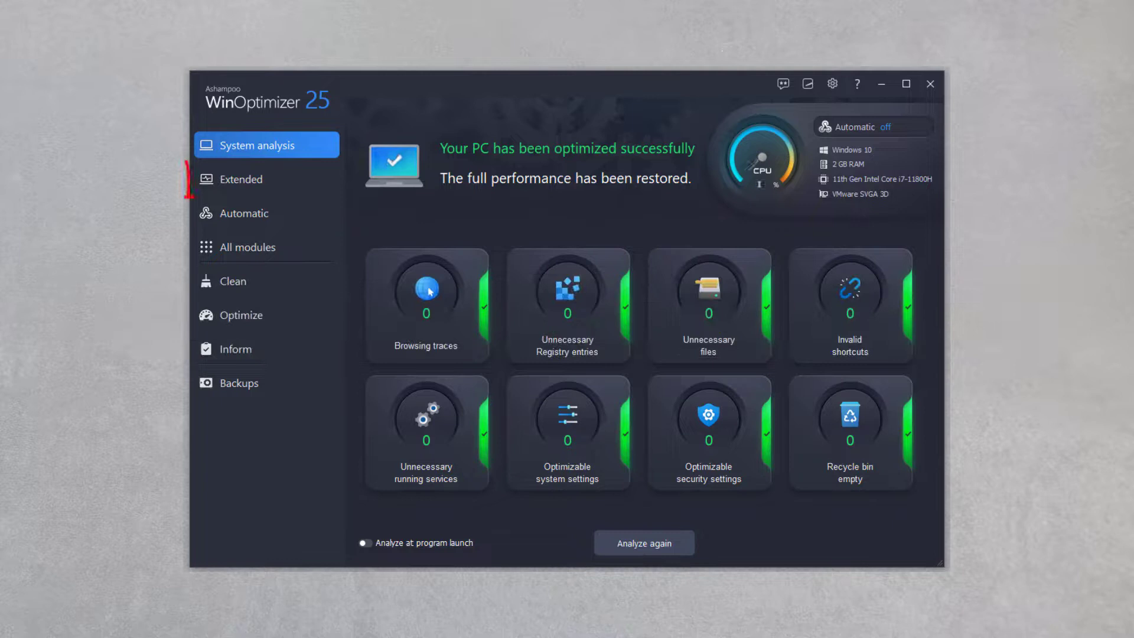
Run the Extended cleanup with Delete all shellbags from Registry included
click(240, 179)
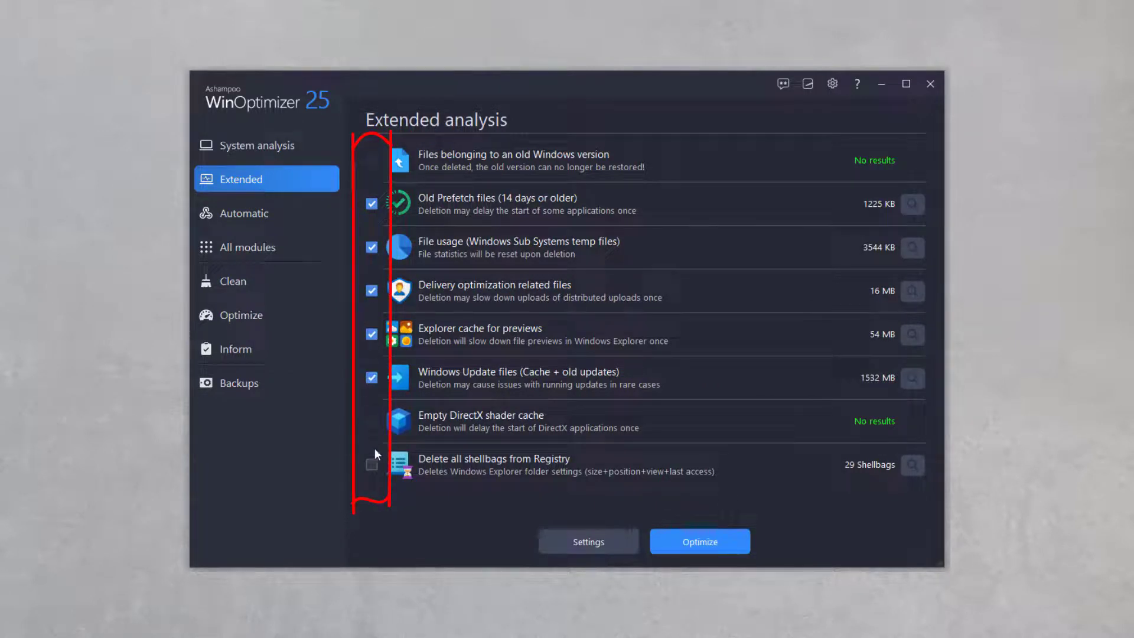
click(372, 464)
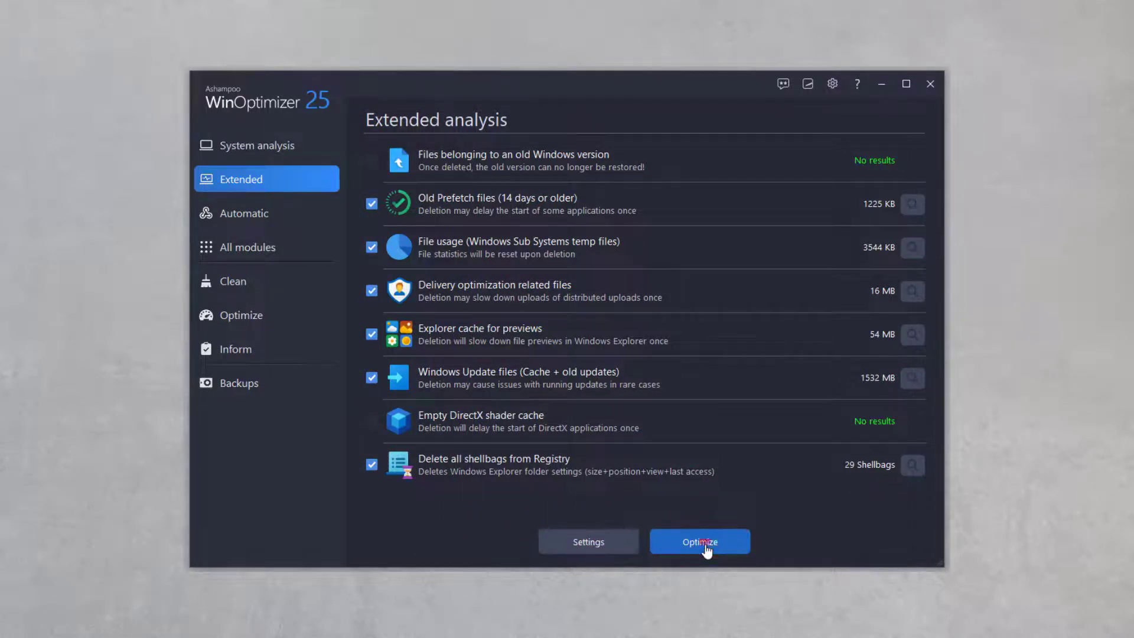
click(698, 541)
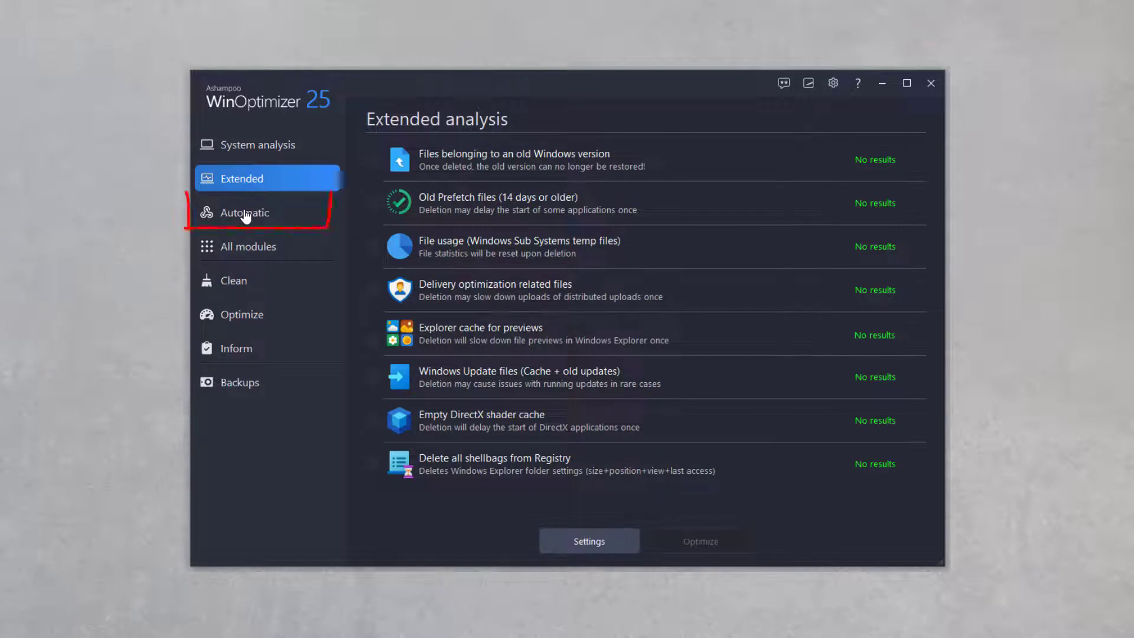
Switch Auto-Clean on in Automatic and verify it via the tray menu
click(243, 211)
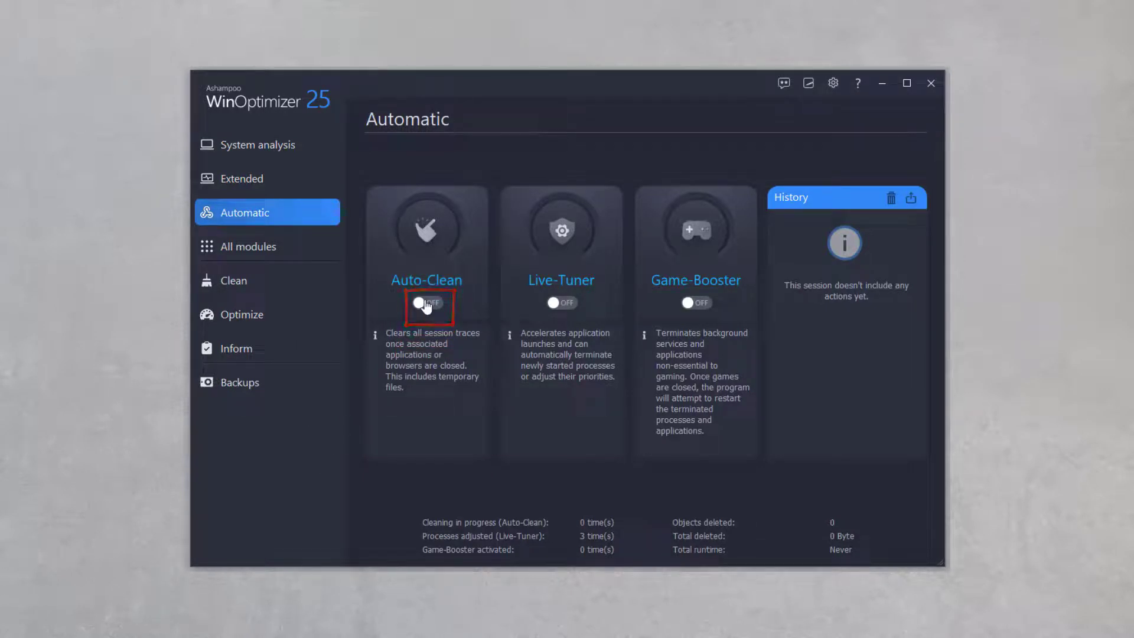
click(426, 302)
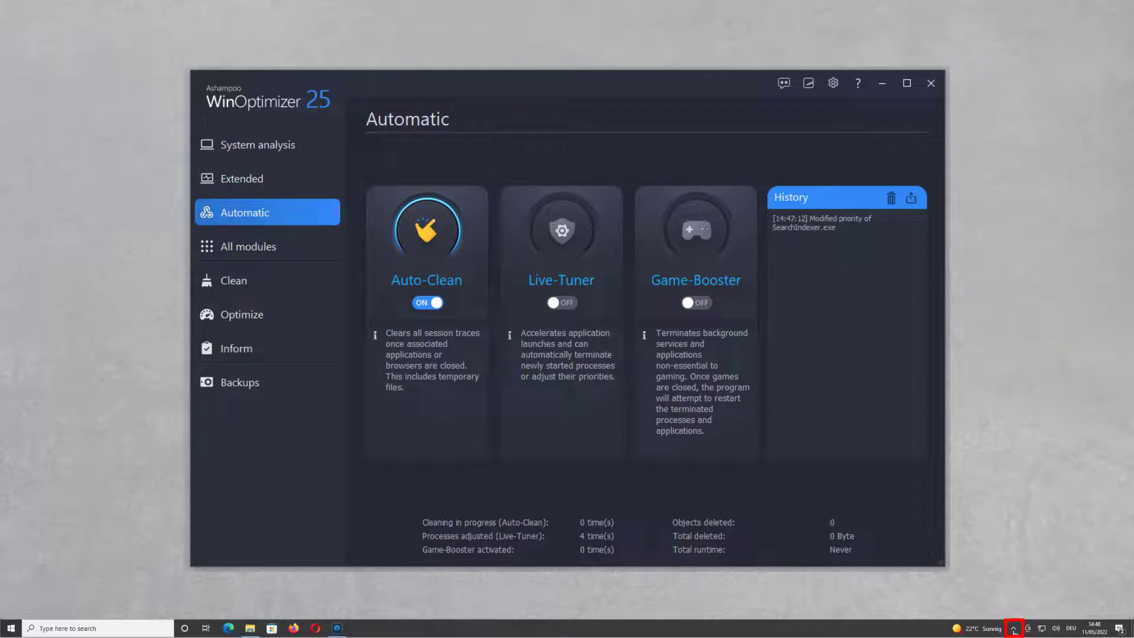
right_click(1013, 627)
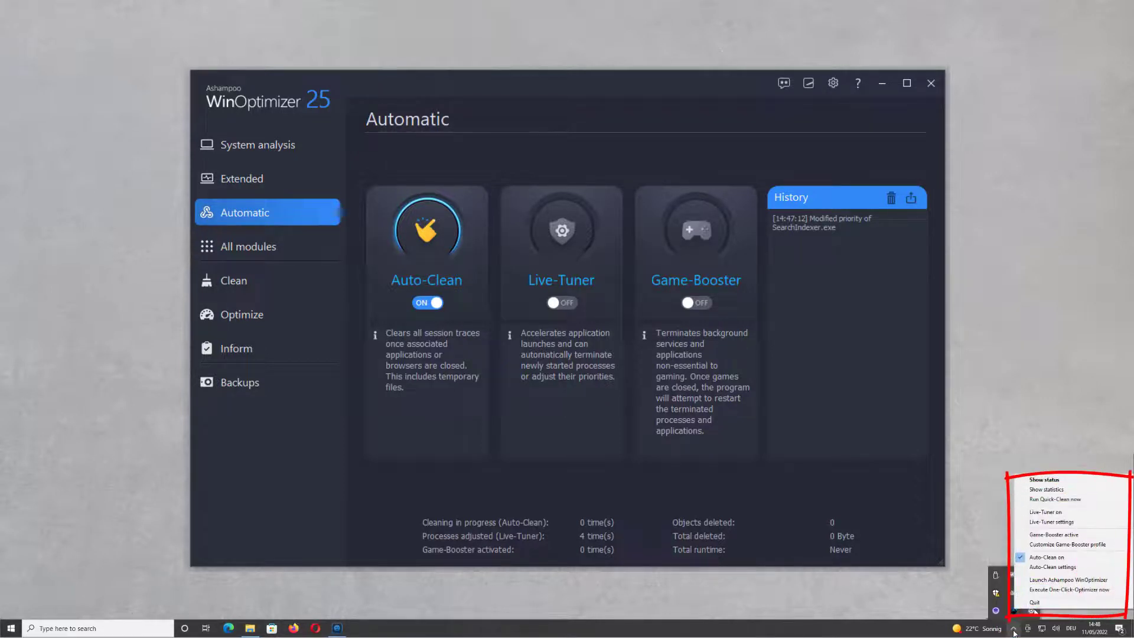
mouse_move(1053, 511)
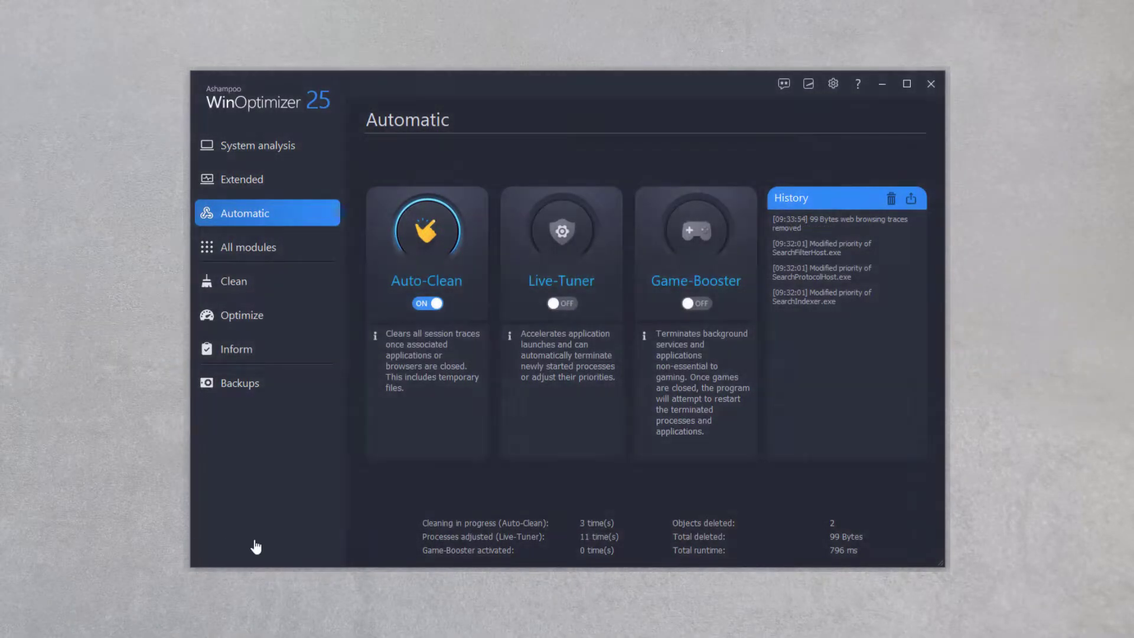
mouse_move(270, 513)
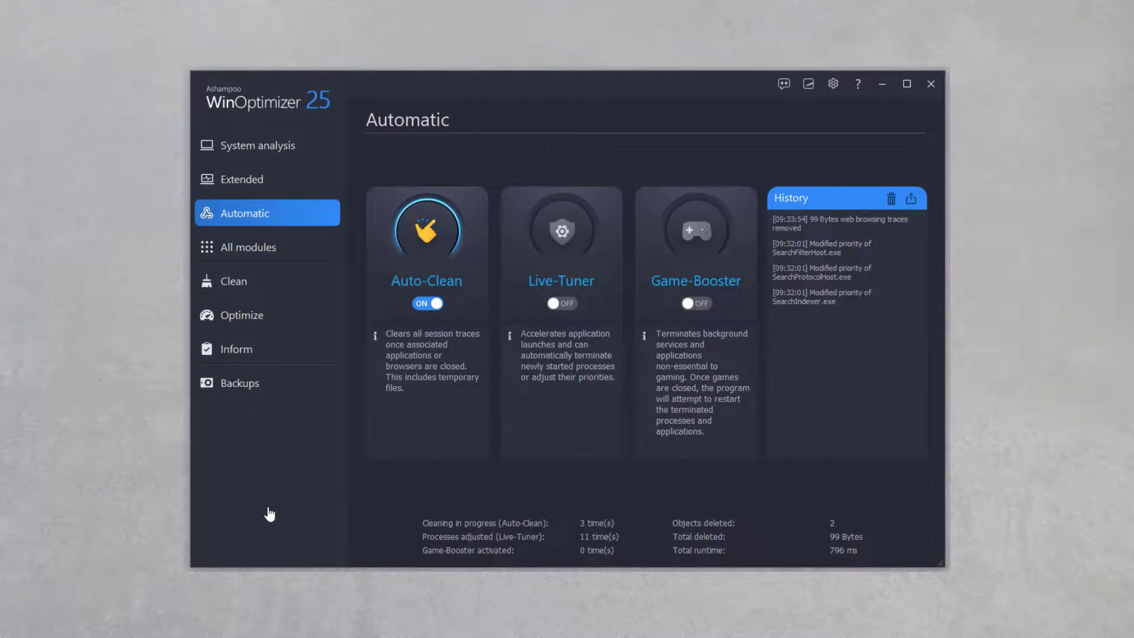
Show the All modules overview grouped by function
click(246, 246)
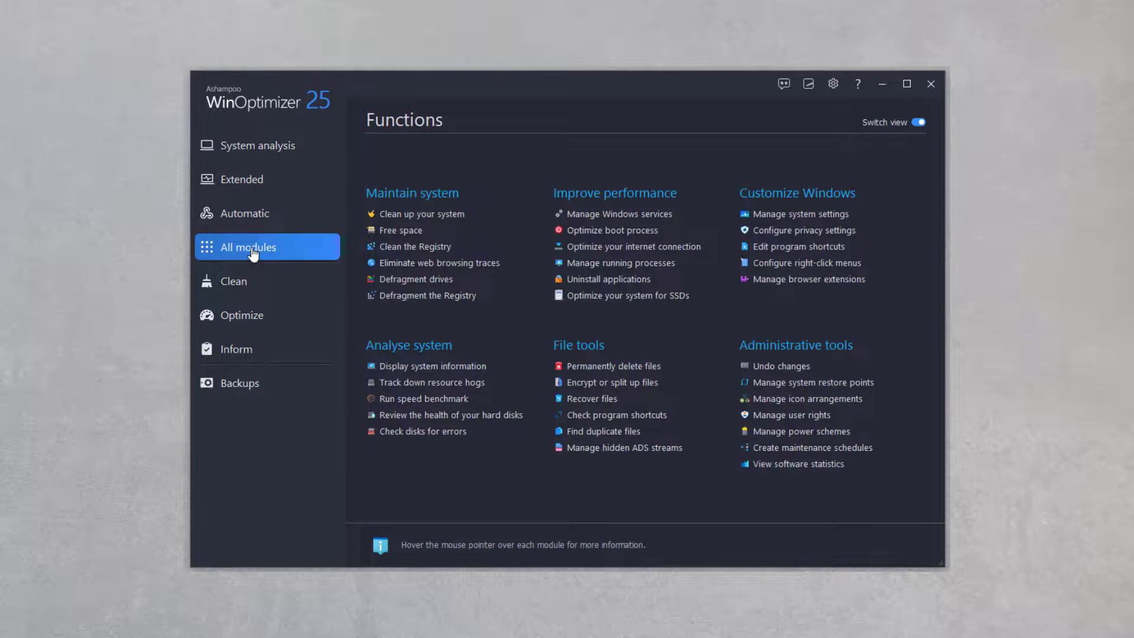
mouse_move(286, 304)
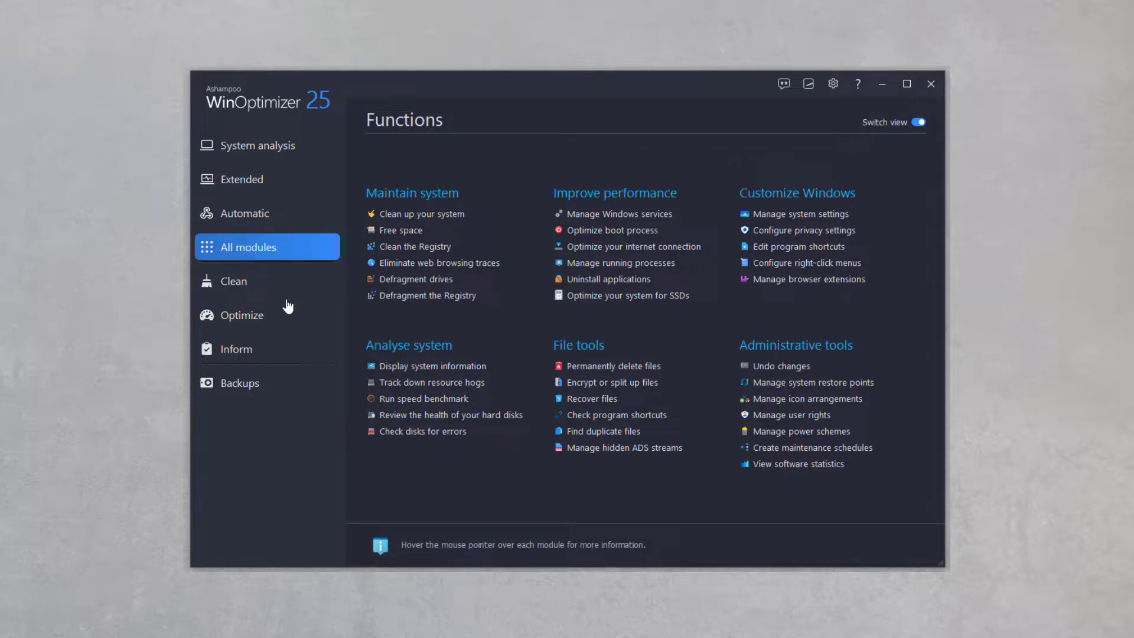
mouse_move(263, 526)
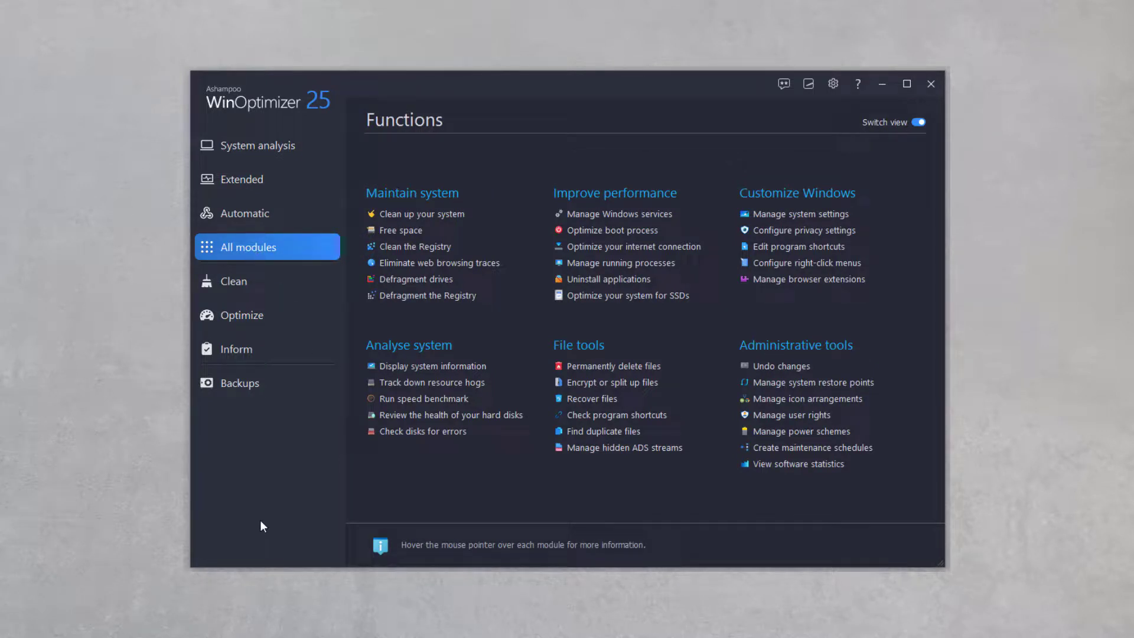